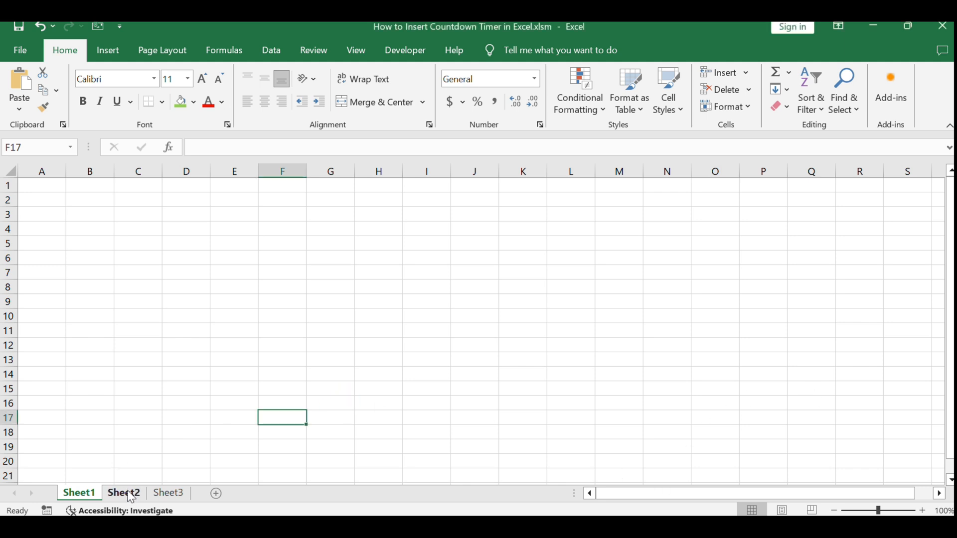
Step: Go to Sheet2 and check the target date 8/8/2025 in A1
click(122, 493)
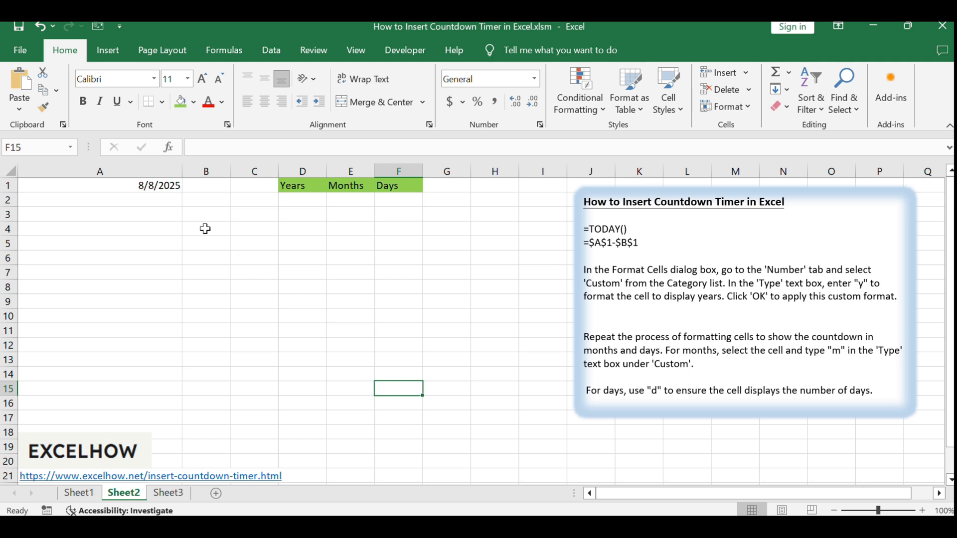
double_click(100, 185)
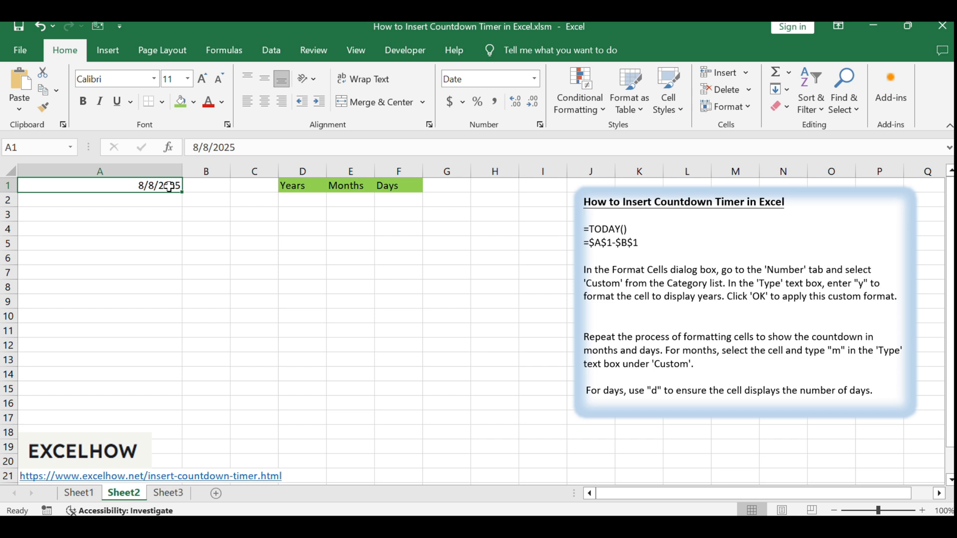
mouse_move(197, 213)
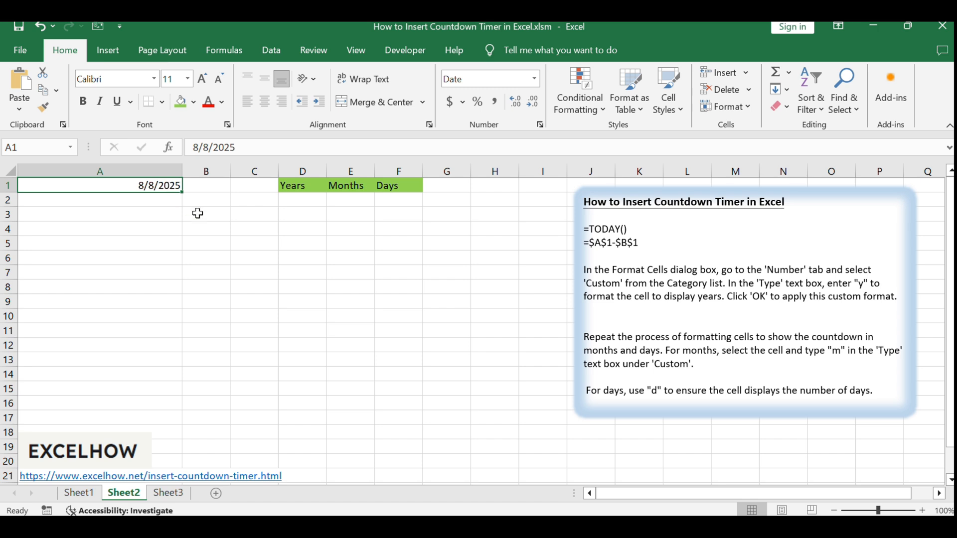
Step: Enter =TODAY() in B1 to show today's date, 6/6/2024
click(206, 214)
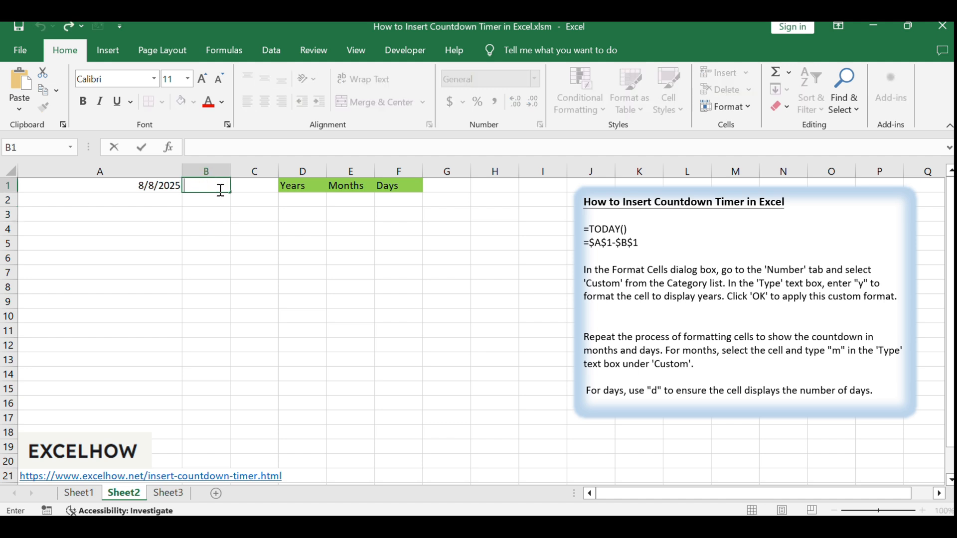
text(=TODAY())
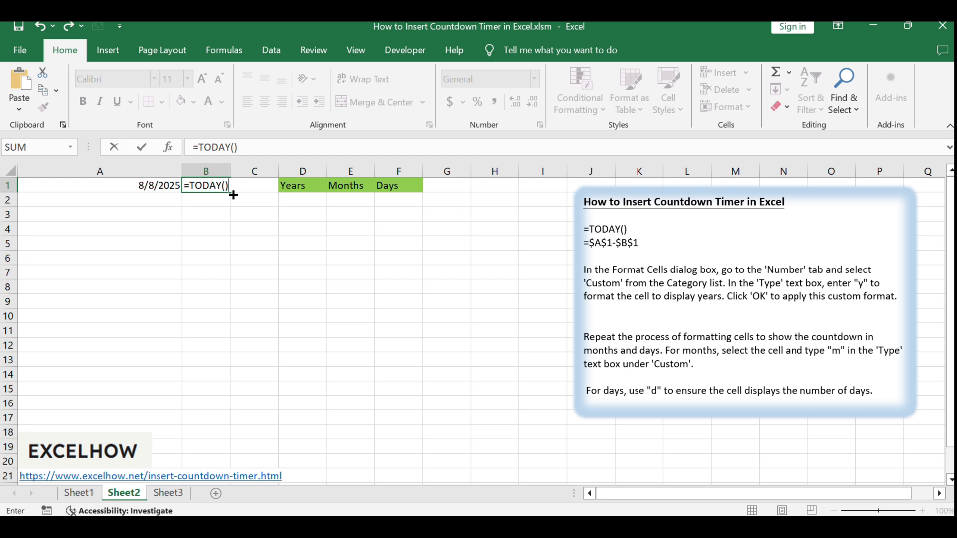
key(Enter)
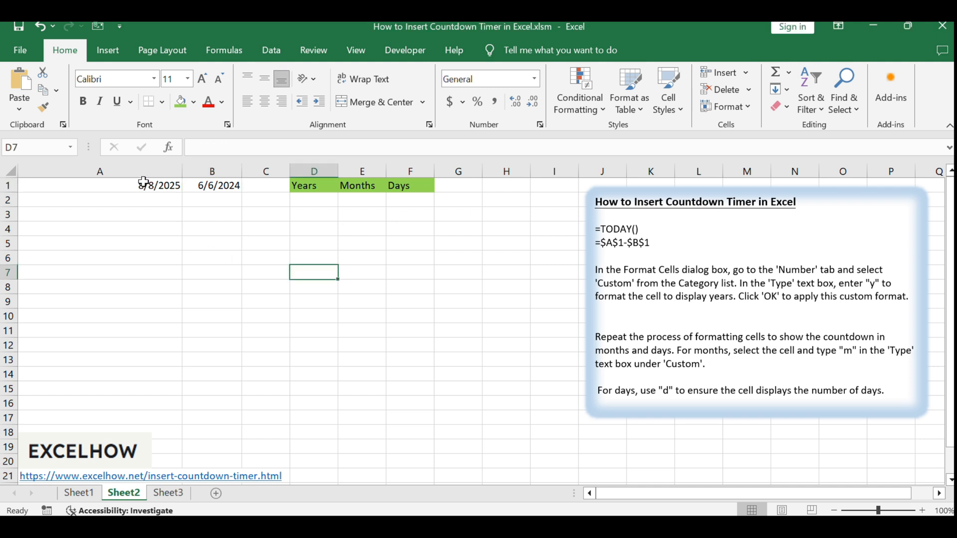
Step: Enter =$A$1-$B$1 in D2 and fill it across to F2, giving 428
click(212, 214)
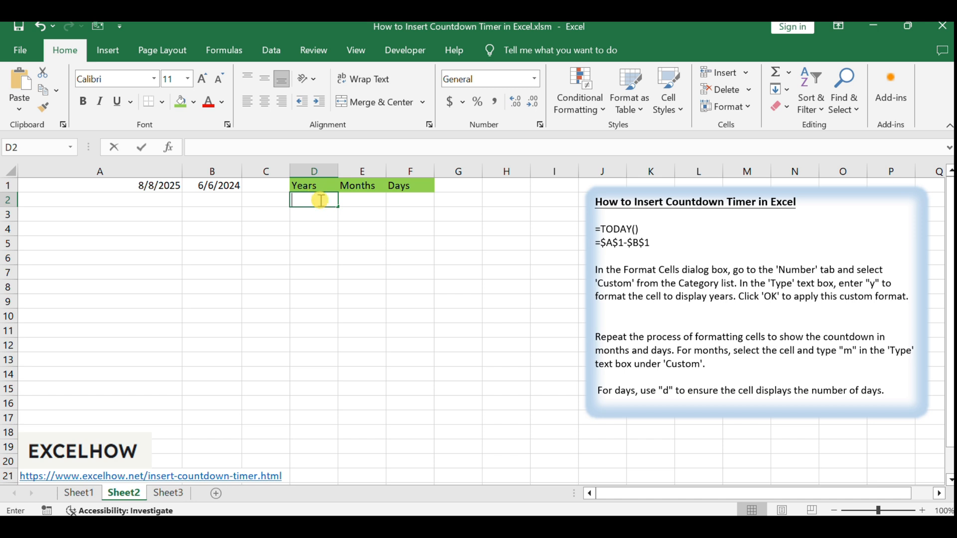
text(=$A$1-$B$1)
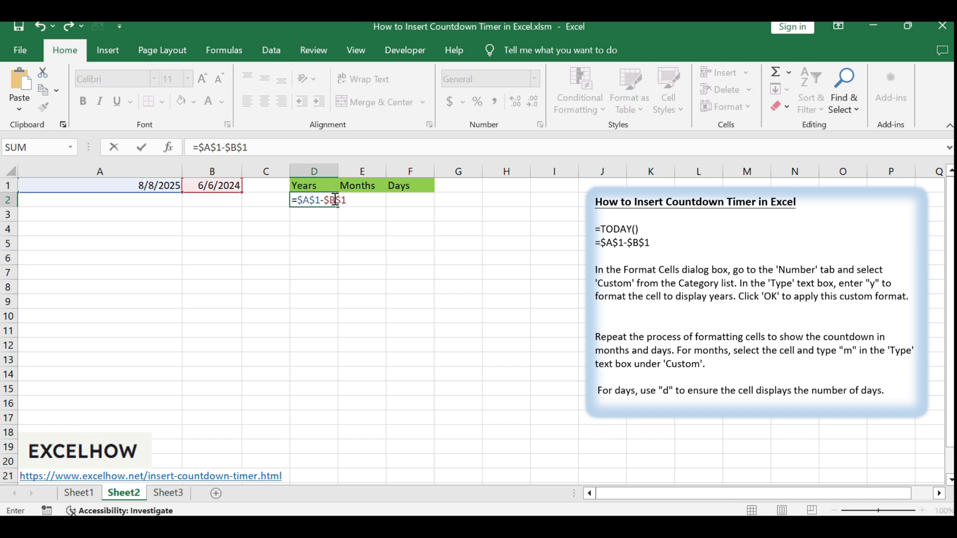
mouse_move(334, 188)
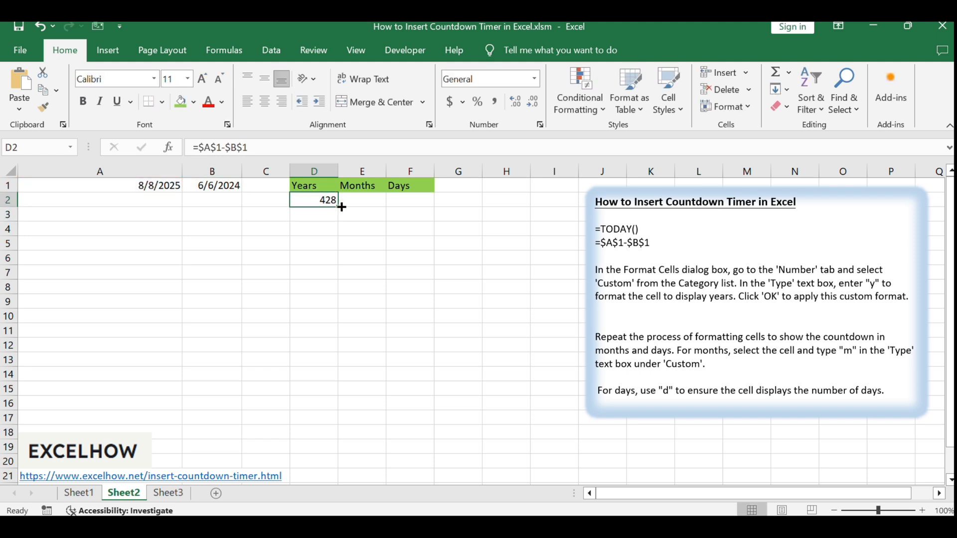
drag(337, 199, 421, 199)
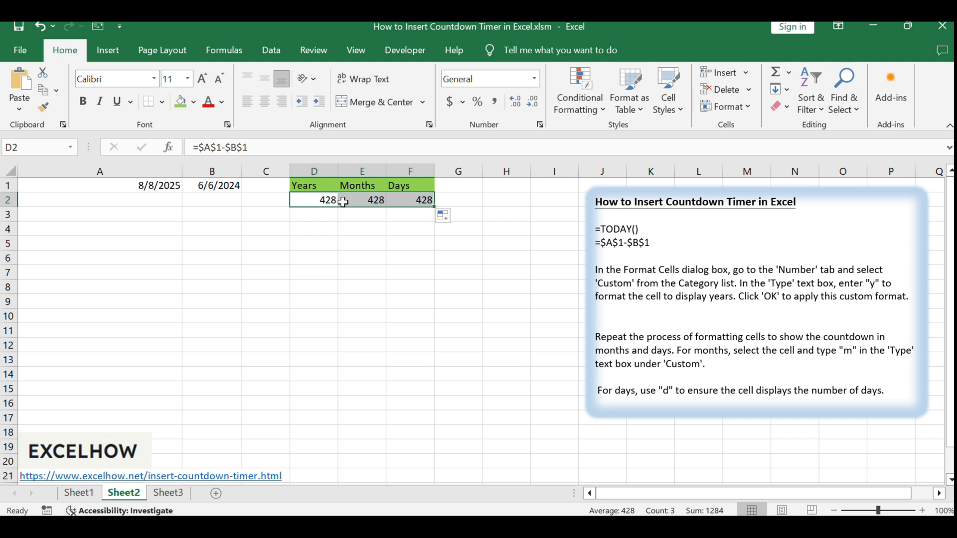
mouse_move(345, 201)
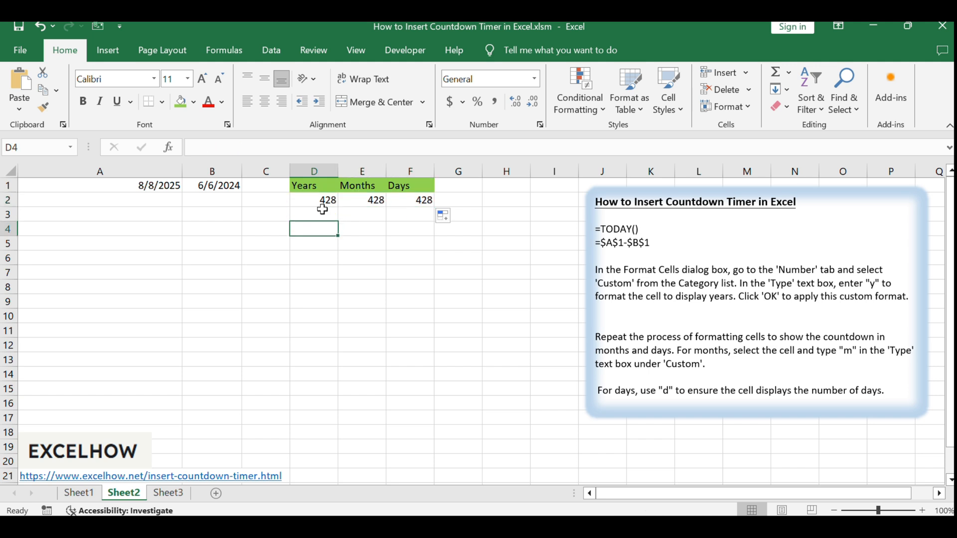
Step: Give D2 the custom number format 'y' so it reads 01
right_click(313, 199)
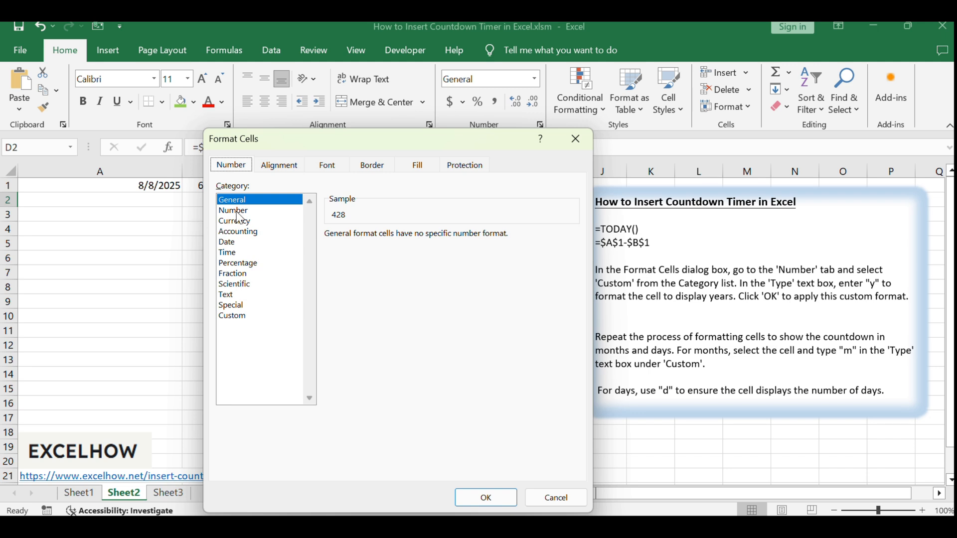
click(233, 210)
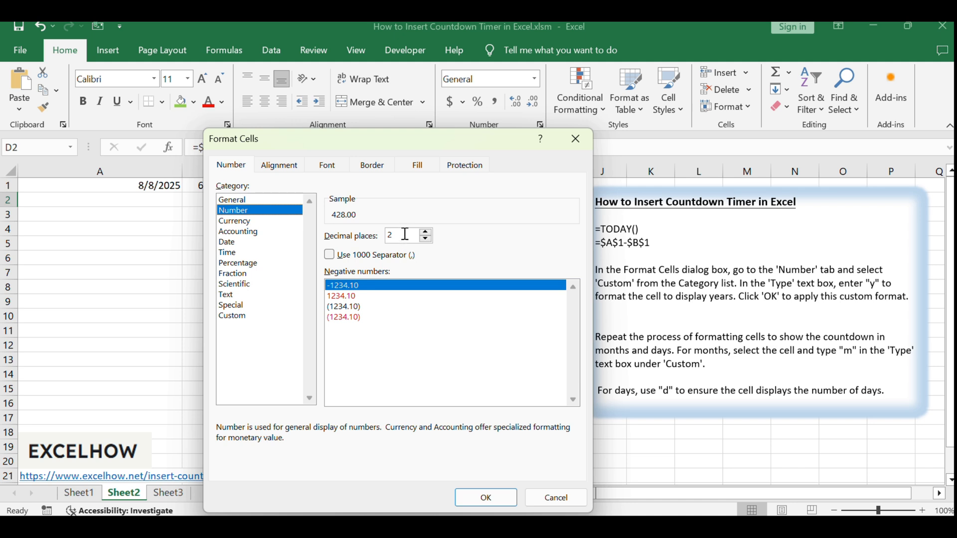
click(232, 315)
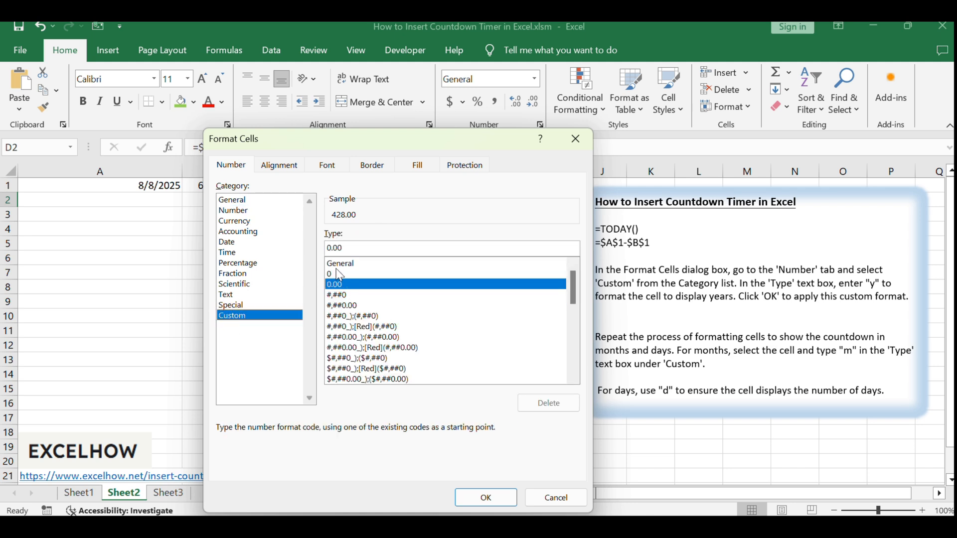
text(y)
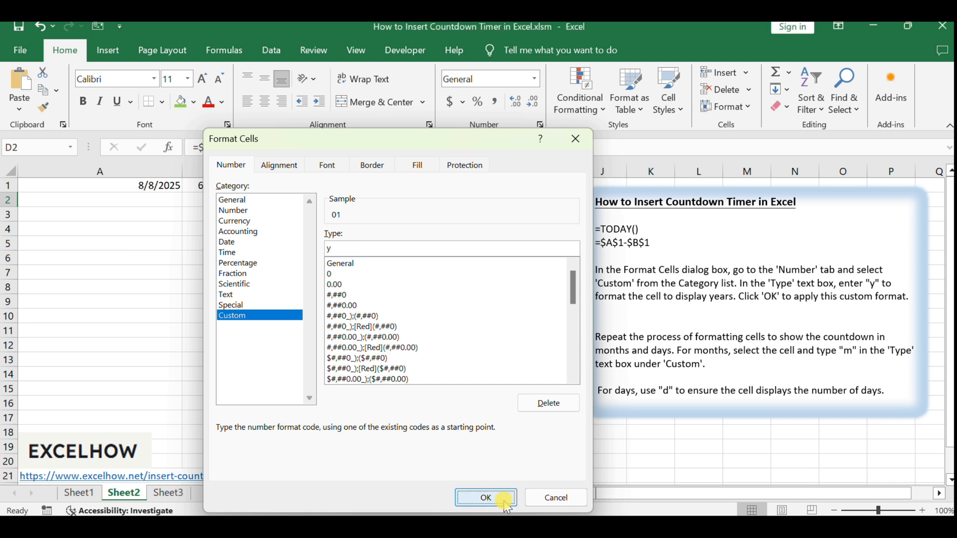
click(484, 497)
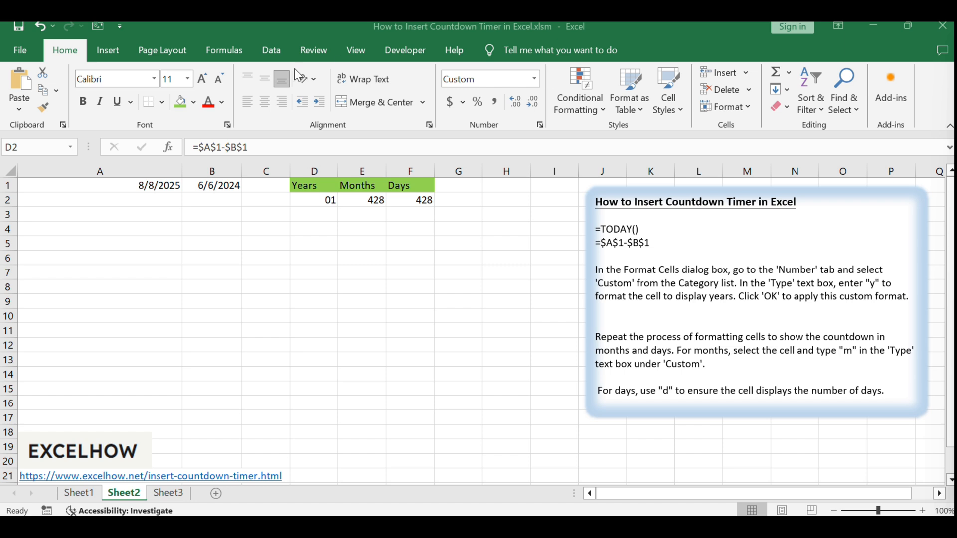
Step: Give E2 the custom number format 'm' so it reads 3
right_click(362, 199)
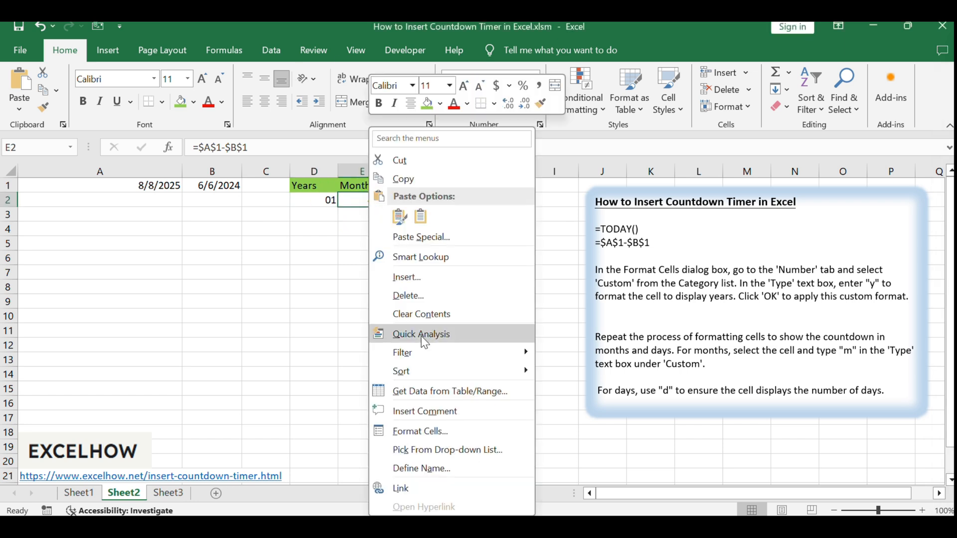
click(420, 431)
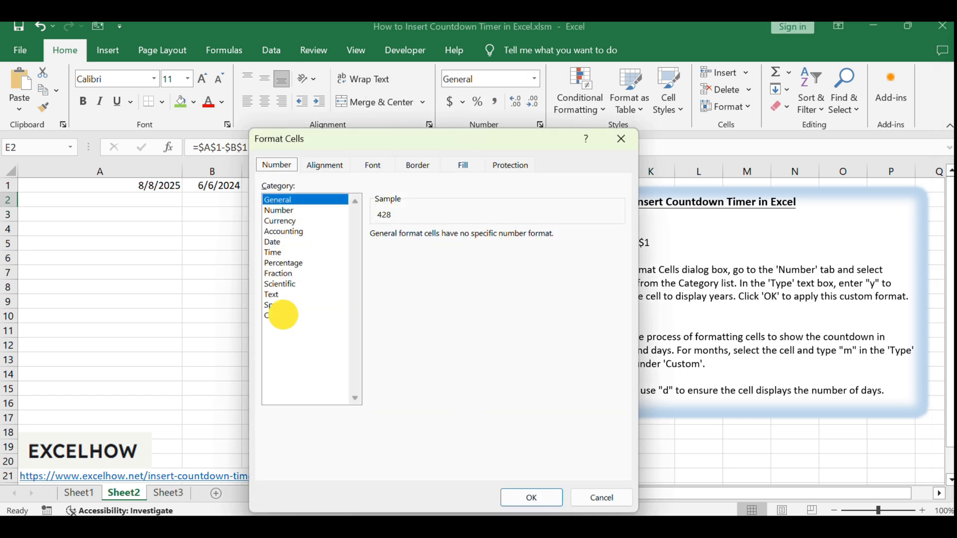
click(277, 315)
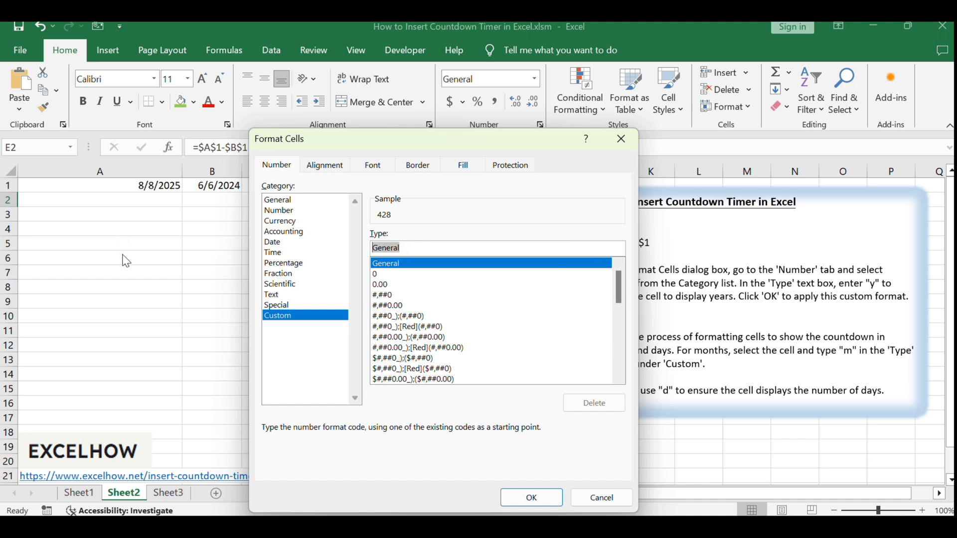
text(m)
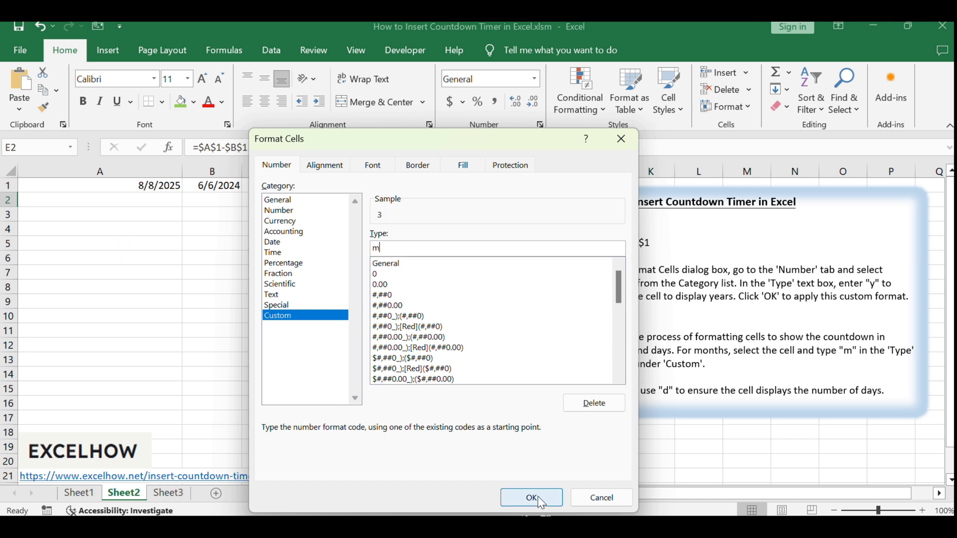
click(531, 498)
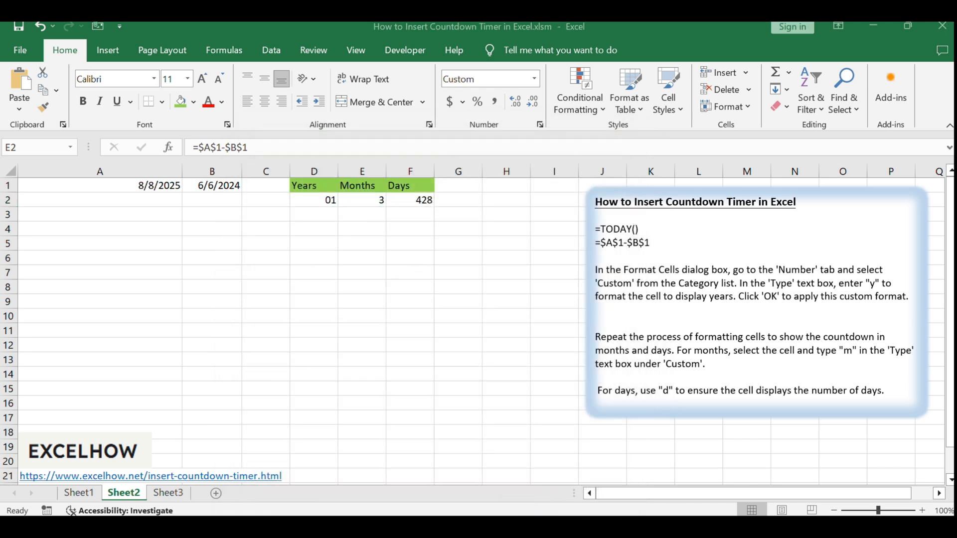
Step: Apply the custom day format 'd' to F2 so it reads 3
right_click(410, 199)
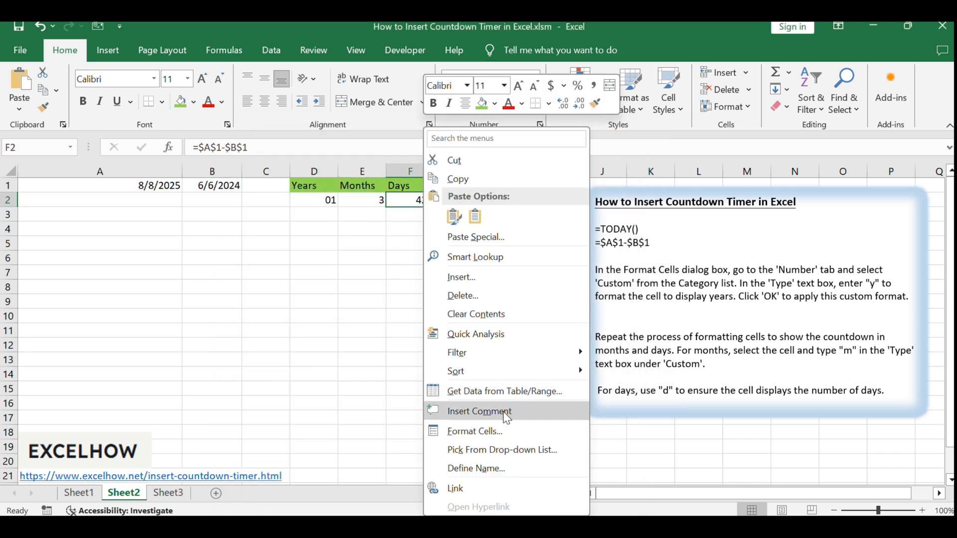
click(475, 431)
text(d)
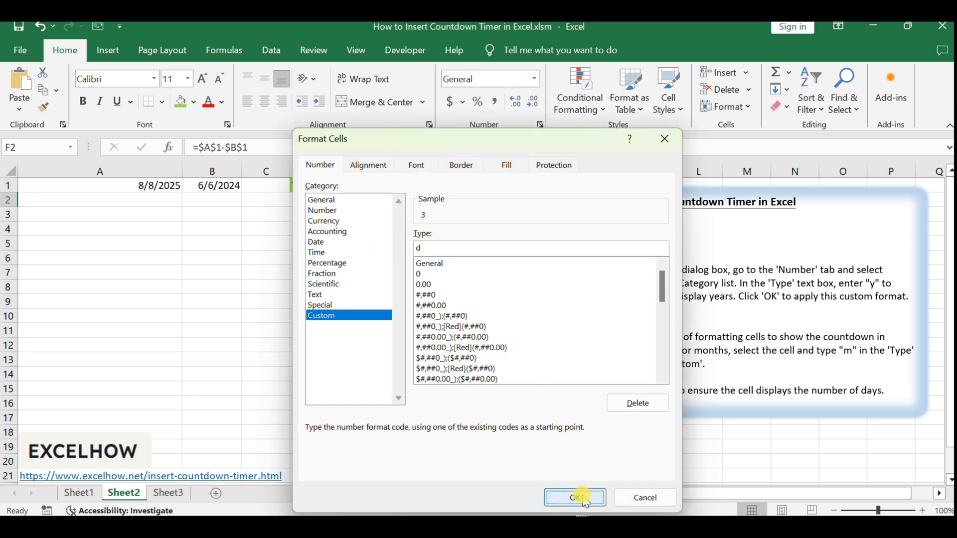
click(573, 498)
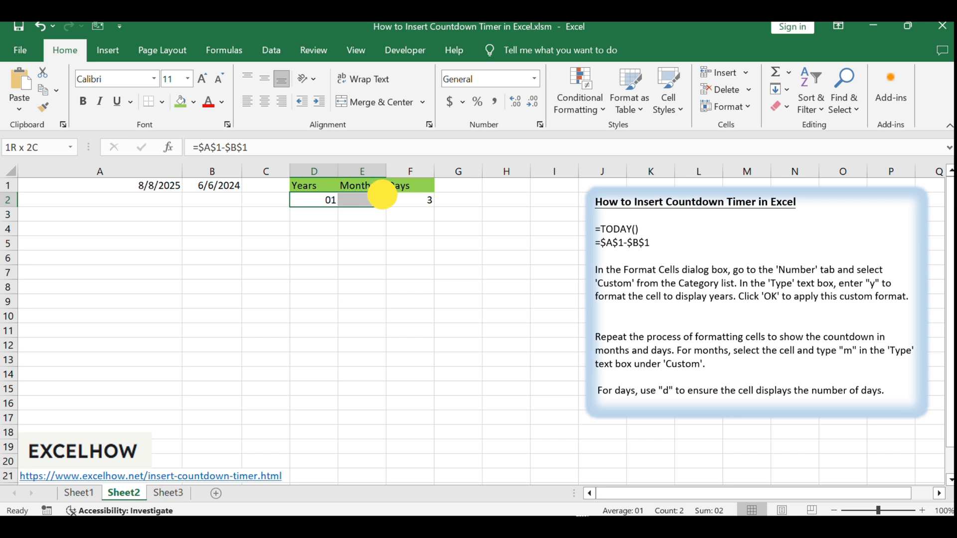